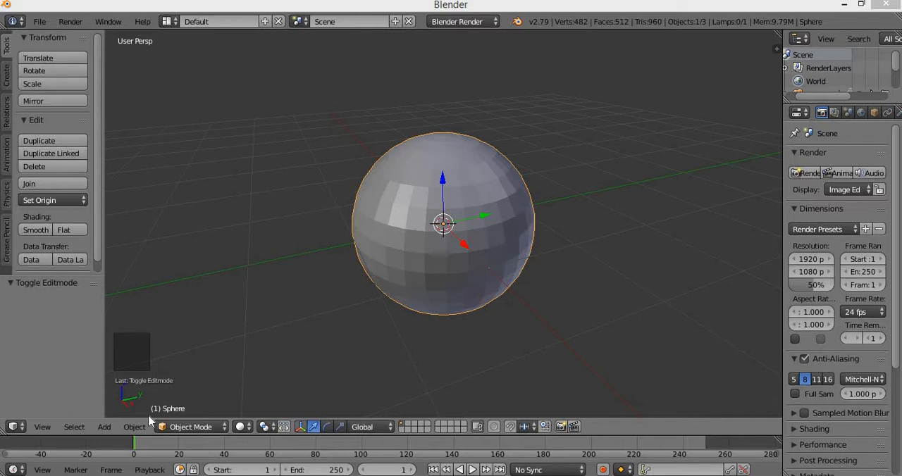
pyautogui.moveTo(410, 241)
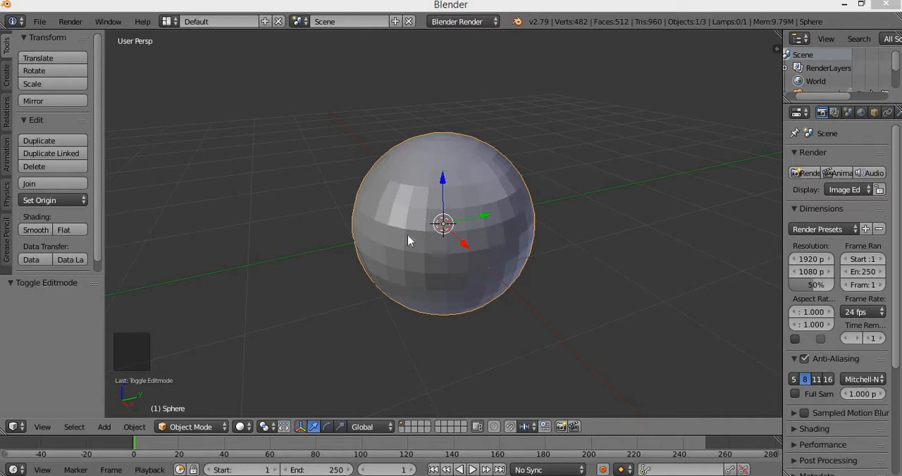
pyautogui.moveTo(423, 289)
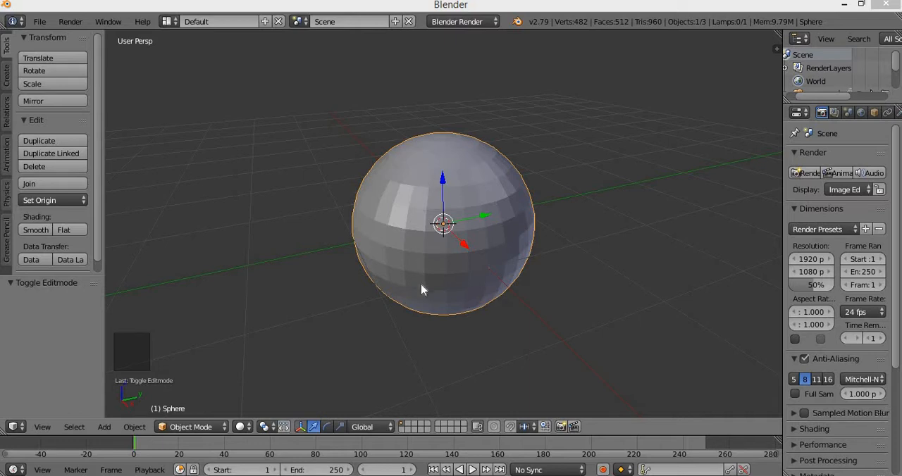
pyautogui.moveTo(430, 287)
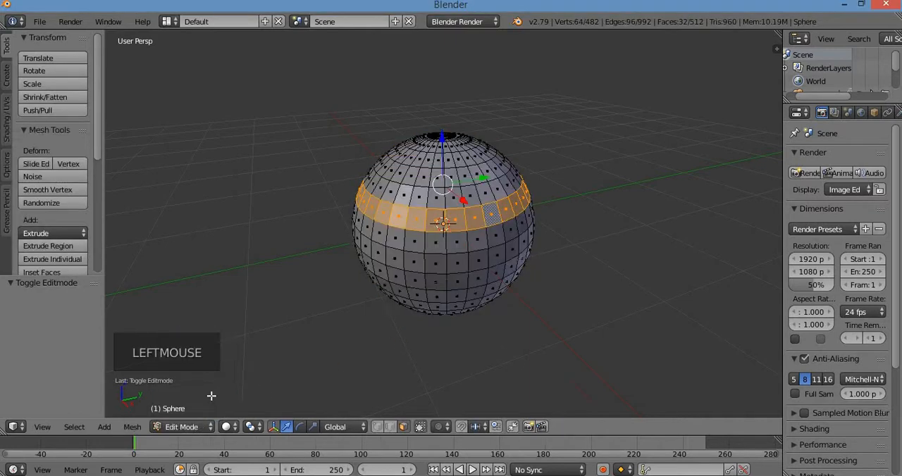
# Re-enter Edit Mode on the sphere and select all 482 vertices
pyautogui.press('Tab')
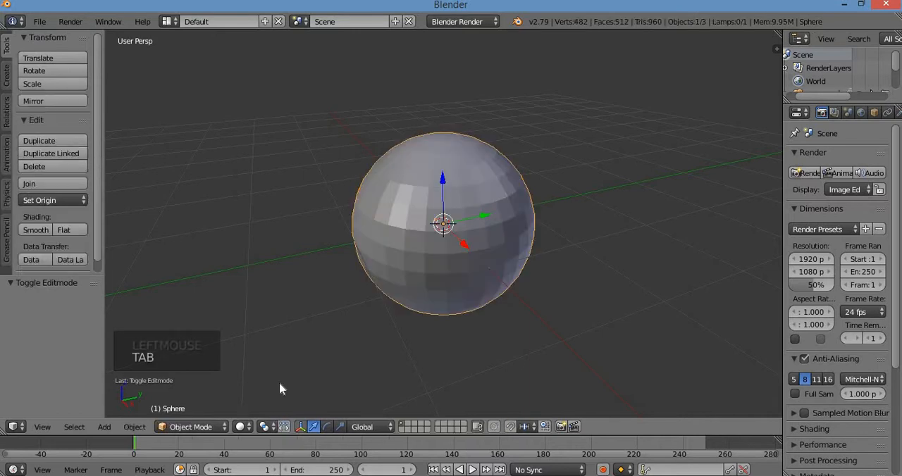
pyautogui.press('Tab')
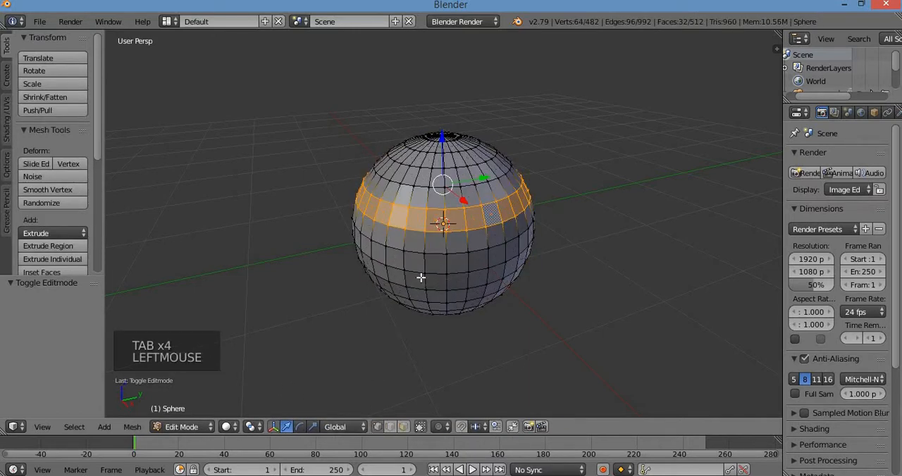
pyautogui.press('a')
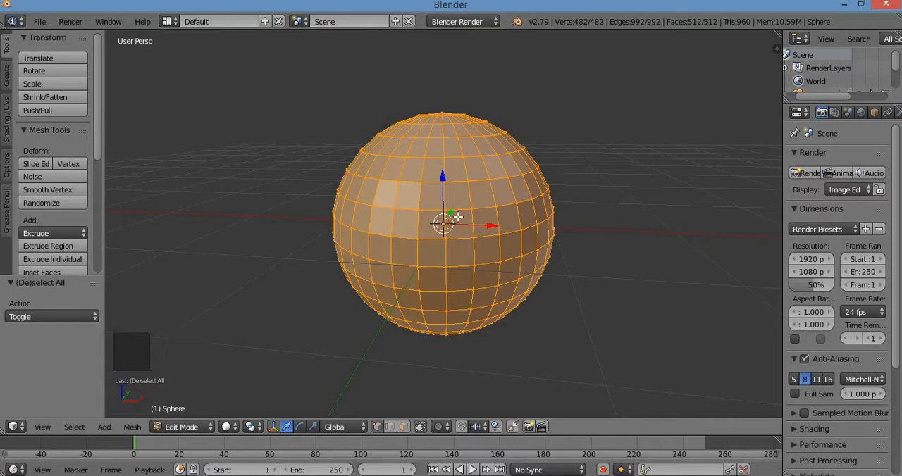
pyautogui.moveTo(458, 219); pyautogui.dragTo(470, 280)
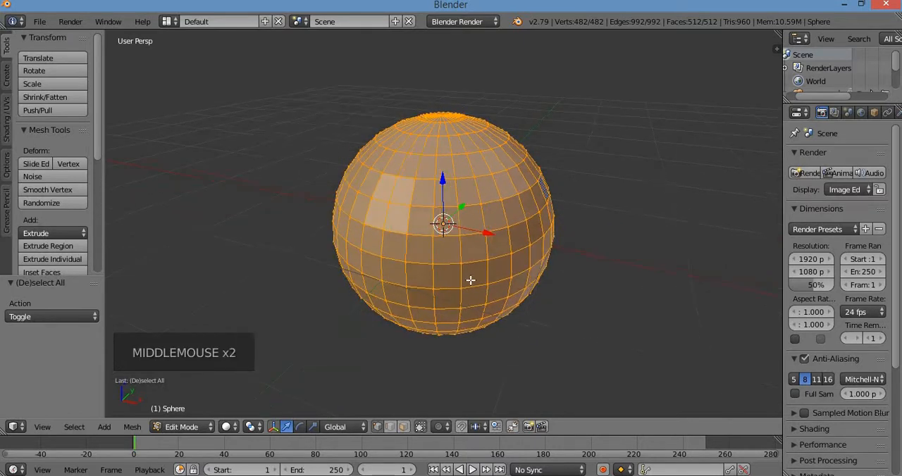
pyautogui.press('a')
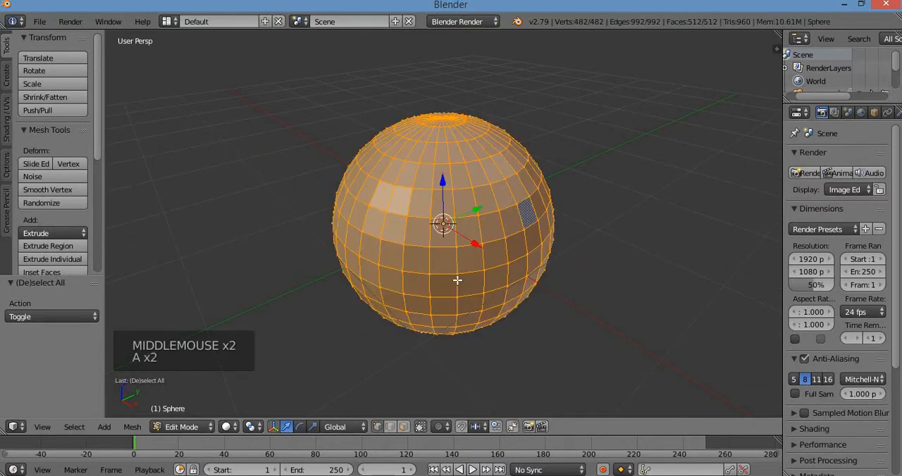
pyautogui.moveTo(457, 281); pyautogui.dragTo(516, 296)
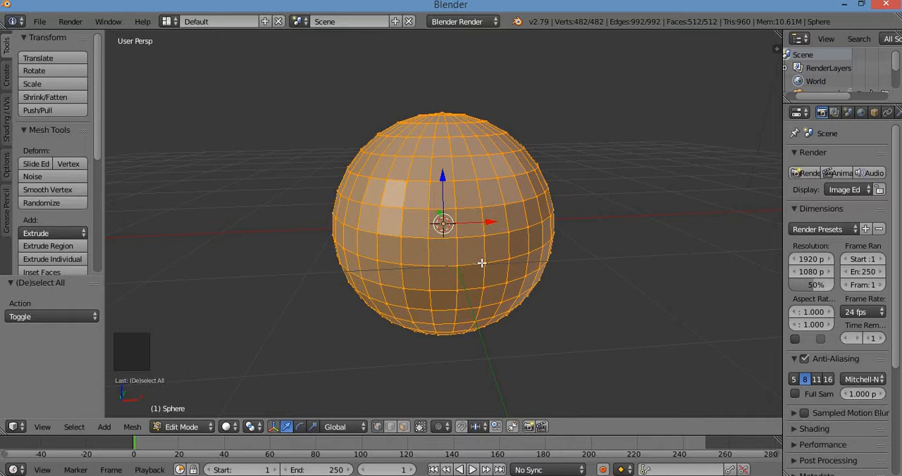
# Deselect the whole mesh and select a single vertex on the sphere's front
pyautogui.press('a')
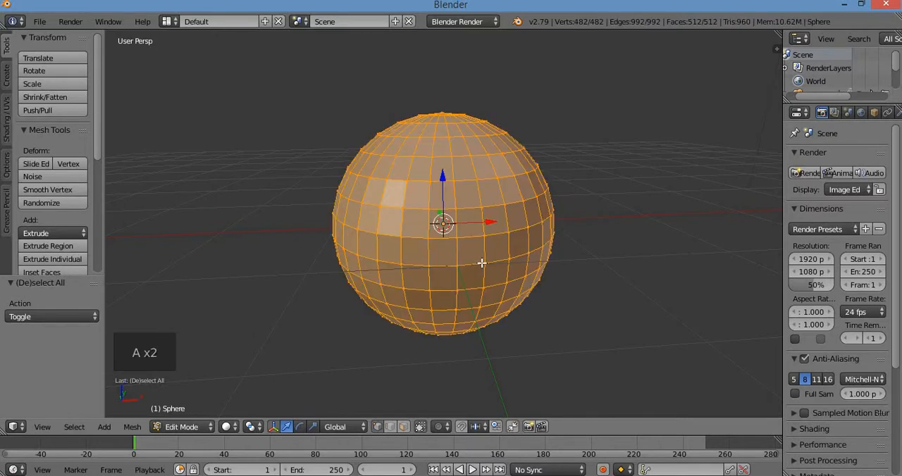
pyautogui.press('a')
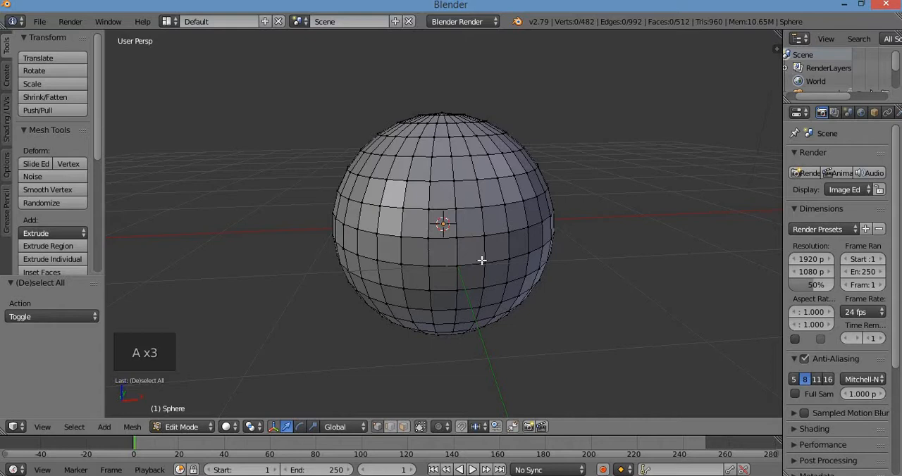
pyautogui.rightClick(483, 236)
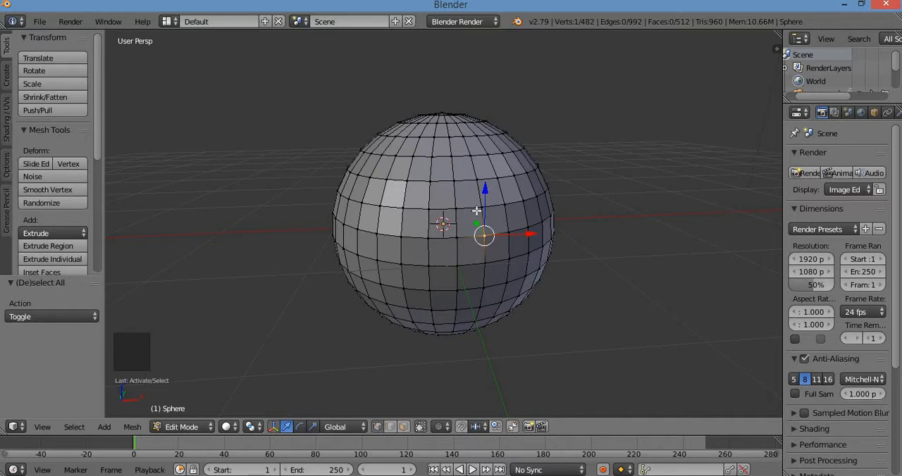
# Try a vertical loop, then select the 32-vertex horizontal edge loop above the equator
pyautogui.rightClick(481, 207)
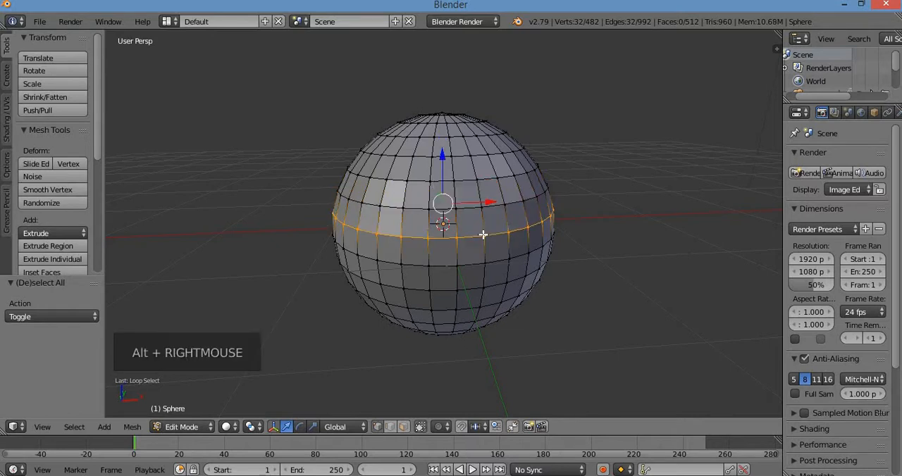
pyautogui.moveTo(484, 225)
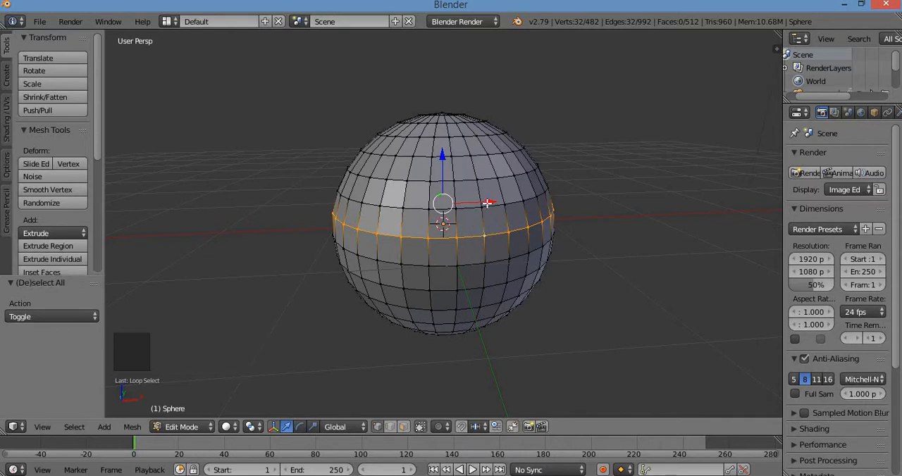
pyautogui.moveTo(484, 222)
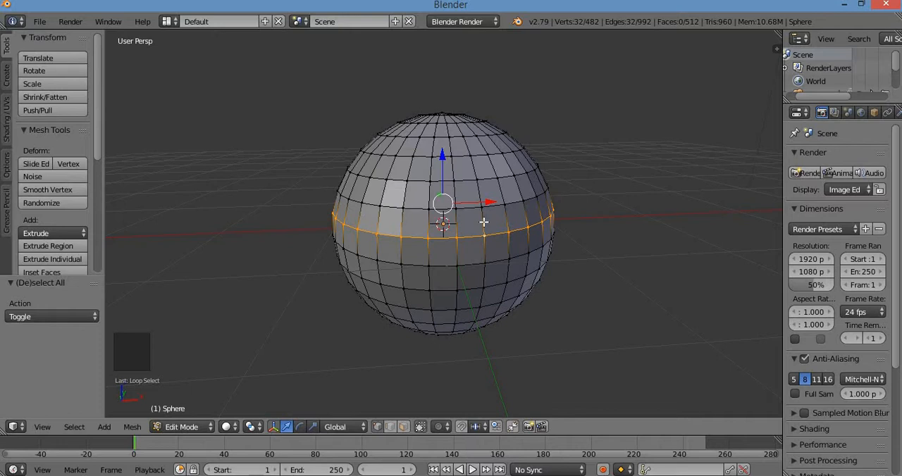
pyautogui.moveTo(482, 239)
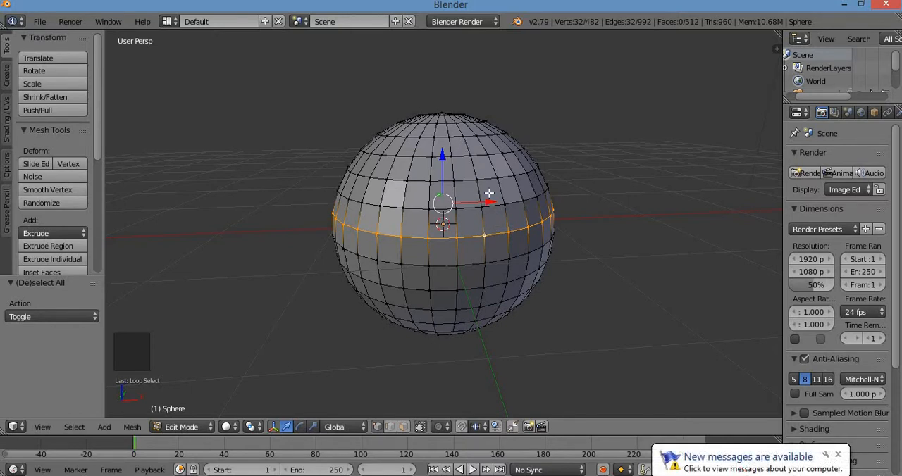
pyautogui.moveTo(484, 220)
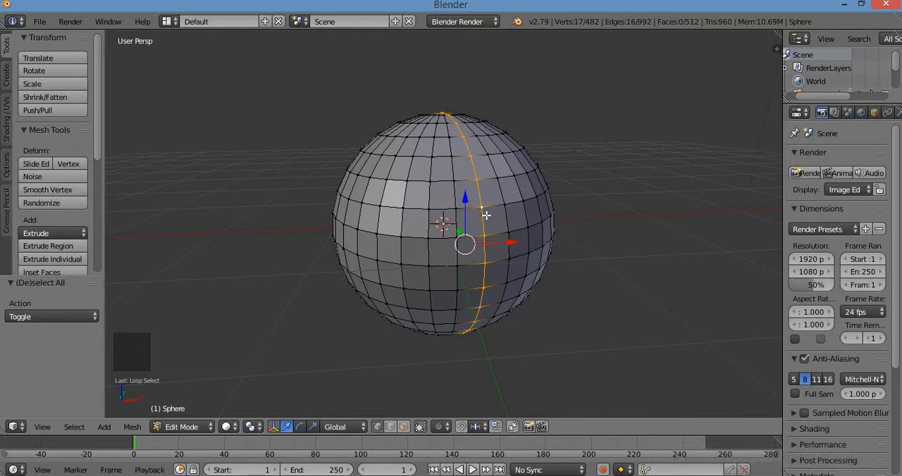
pyautogui.moveTo(471, 208)
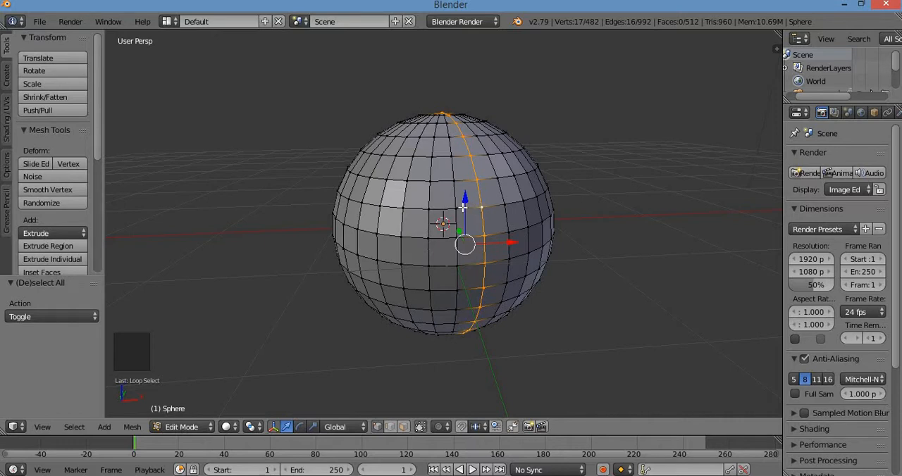
pyautogui.rightClick(469, 207)
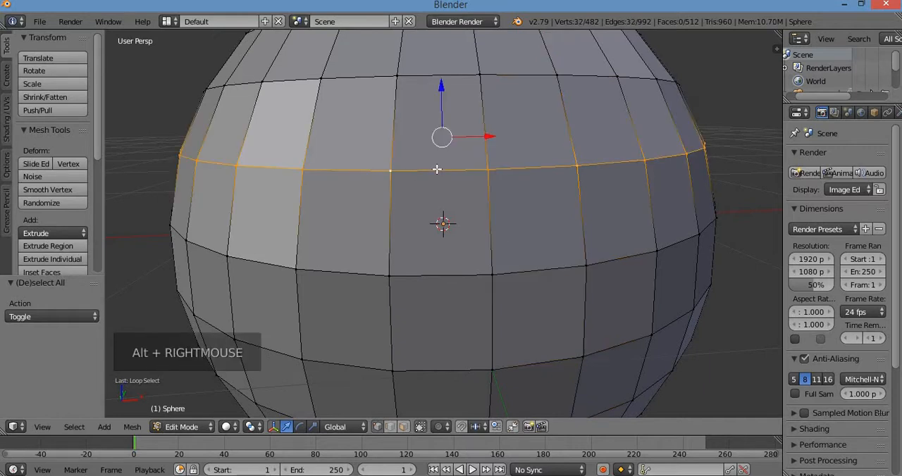
# Zoom the 3D view on the sphere's front
pyautogui.scroll(-3)
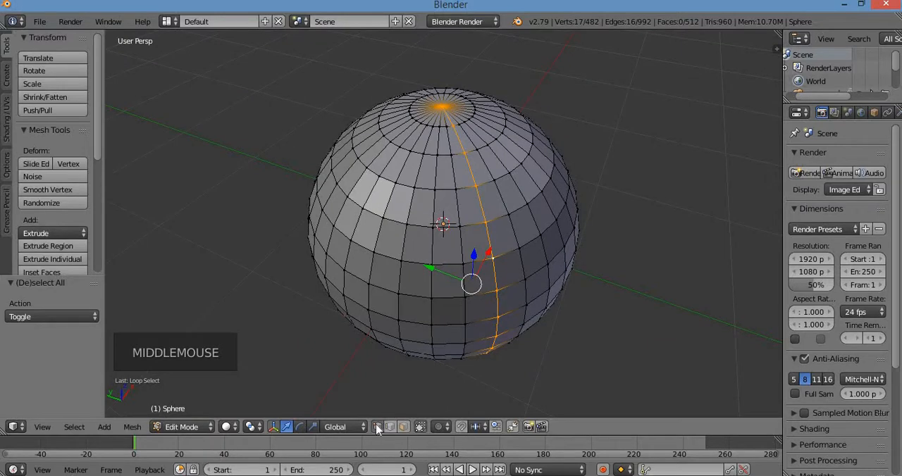
pyautogui.moveTo(377, 427)
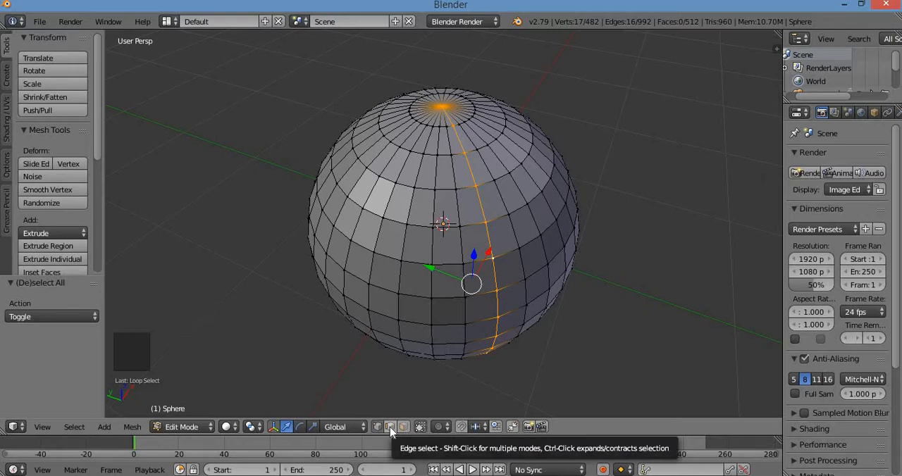
# Switch to Edge select mode, keeping the 16-edge vertical loop selected
pyautogui.click(494, 296)
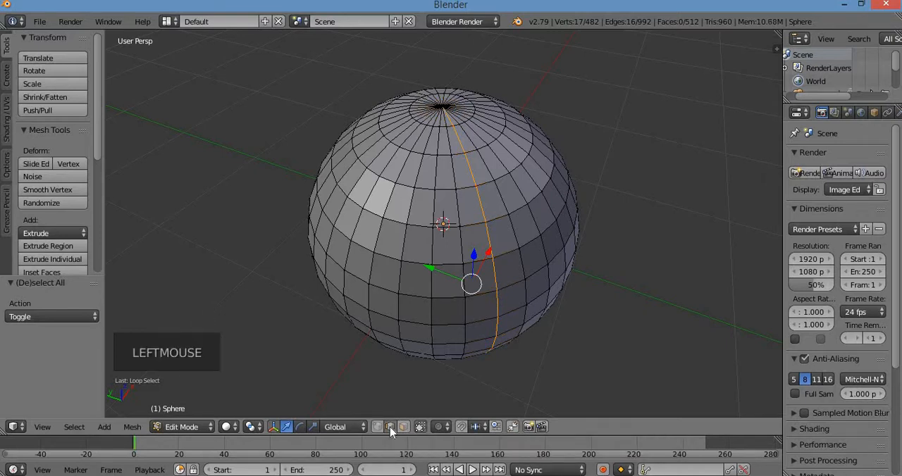
pyautogui.moveTo(494, 221)
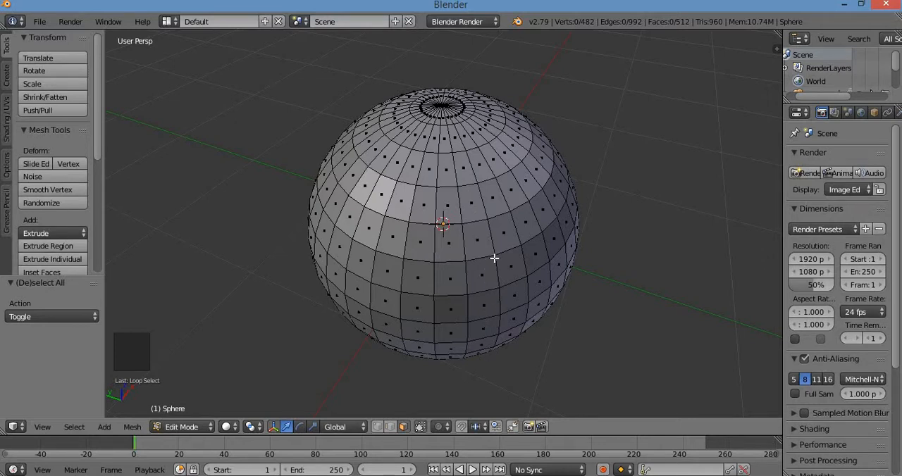
pyautogui.moveTo(553, 240)
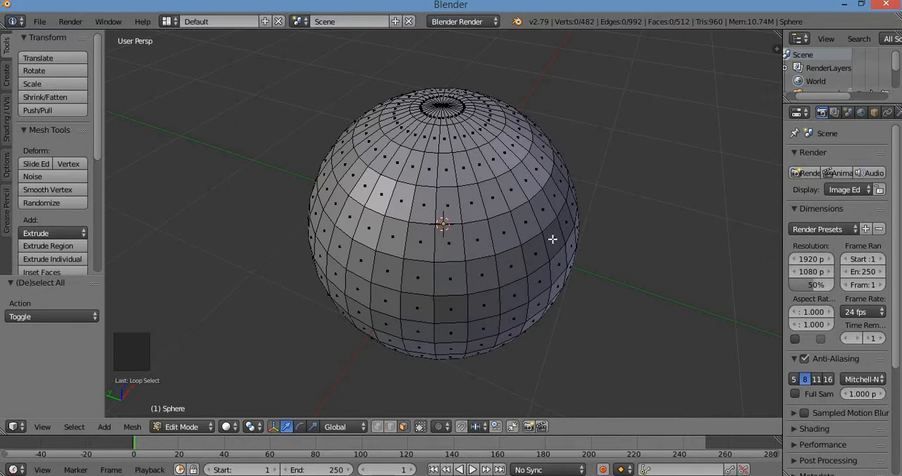
pyautogui.moveTo(490, 318)
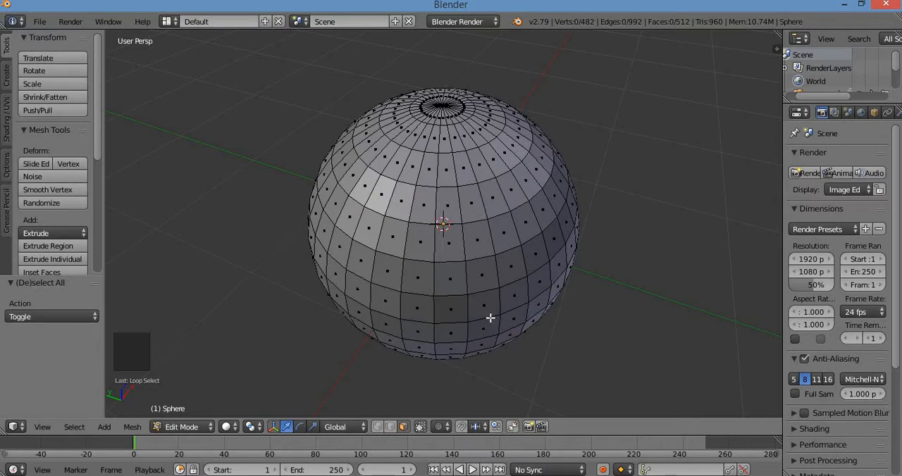
pyautogui.moveTo(478, 257)
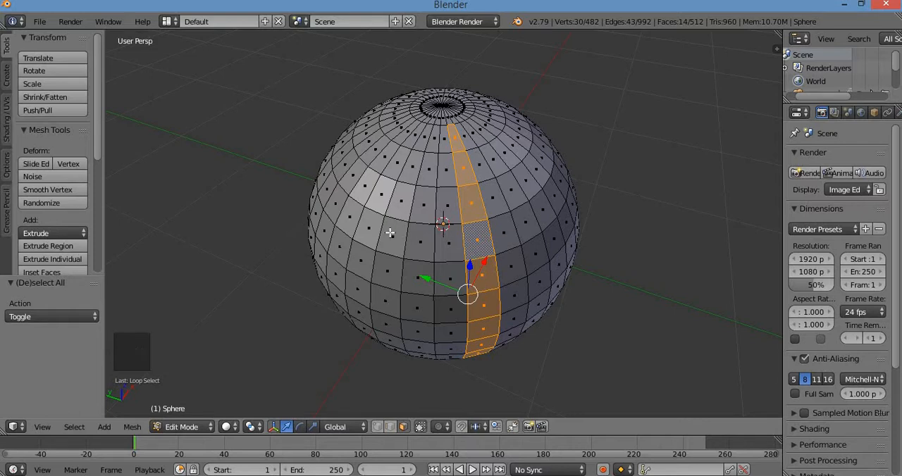
pyautogui.moveTo(435, 244)
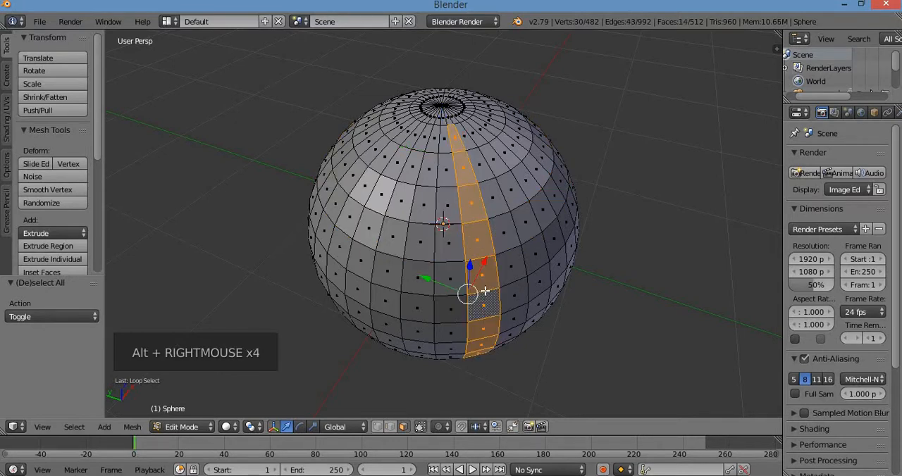
pyautogui.moveTo(482, 275)
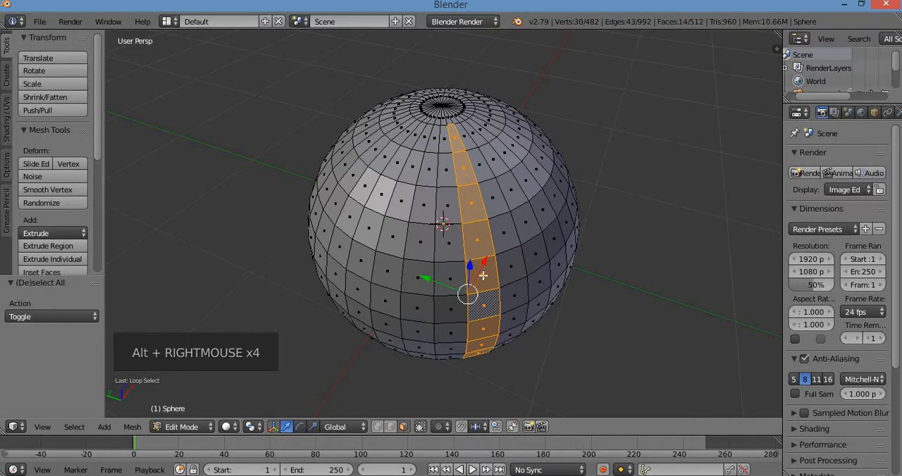